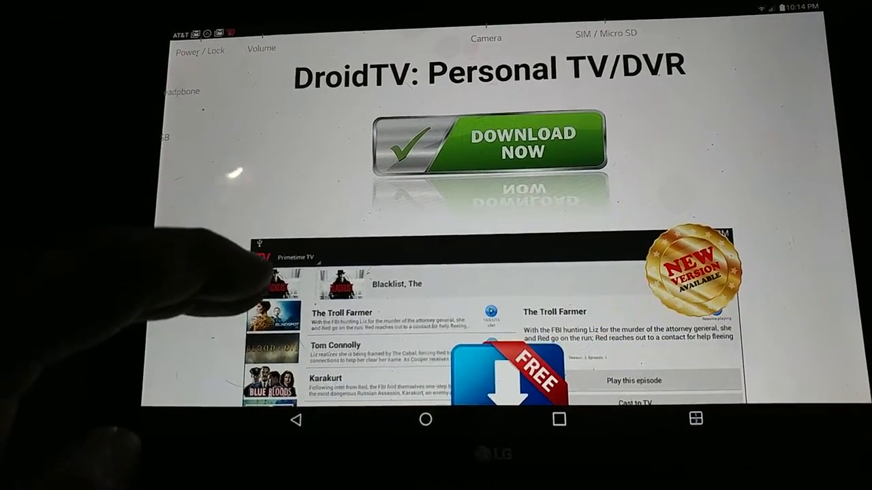
Step: Scroll the DroidTV site past Download Now to the primetime pitch and free-trial offer
scroll(down, 3)
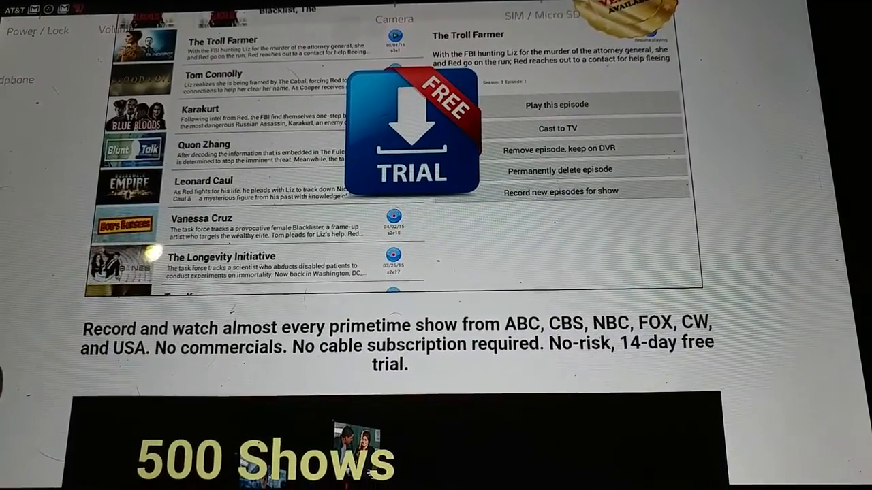
Step: Scroll through the website's feature banners, ending on The 100's episode list in DroidTV
scroll(down, 3)
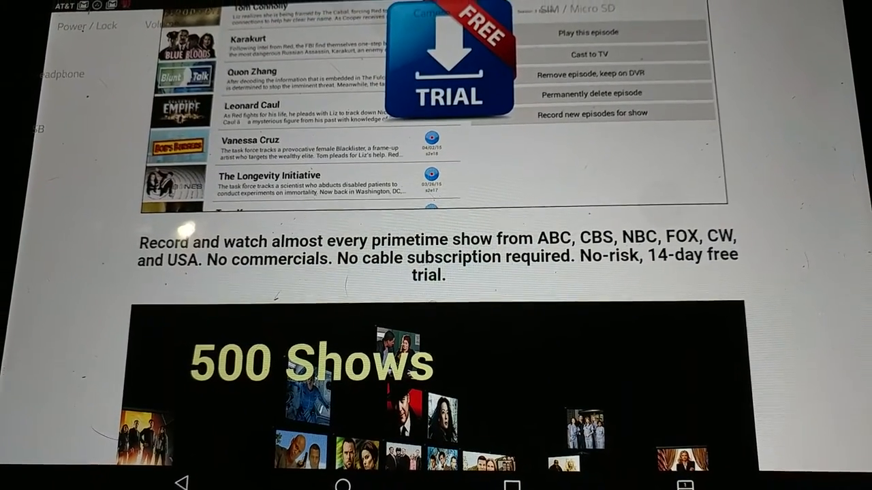
scroll(down, 3)
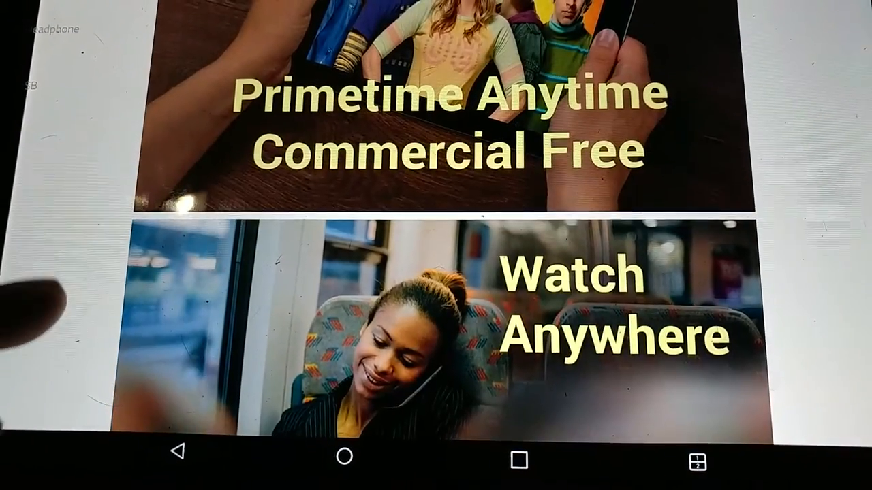
scroll(down, 3)
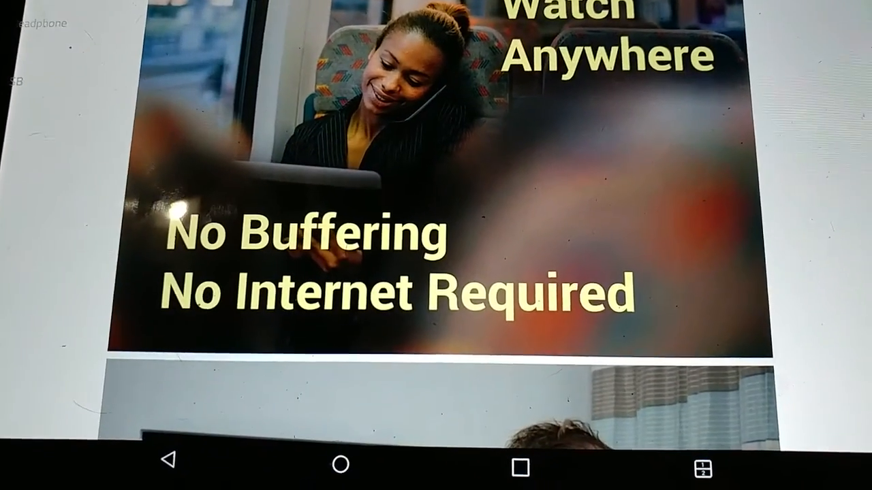
scroll(down, 3)
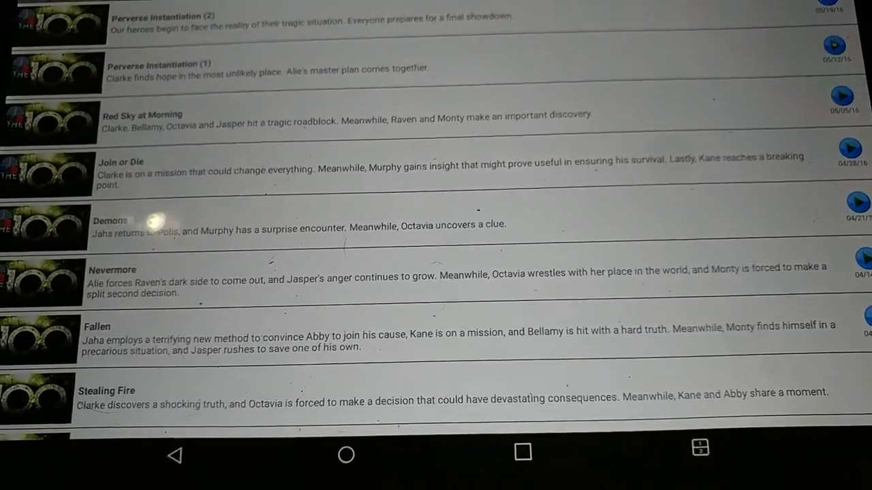
Step: Switch the section dropdown to Primetime TV, listing Animal Kingdom, Archer, Arrow and Atlanta
scroll(up, 3)
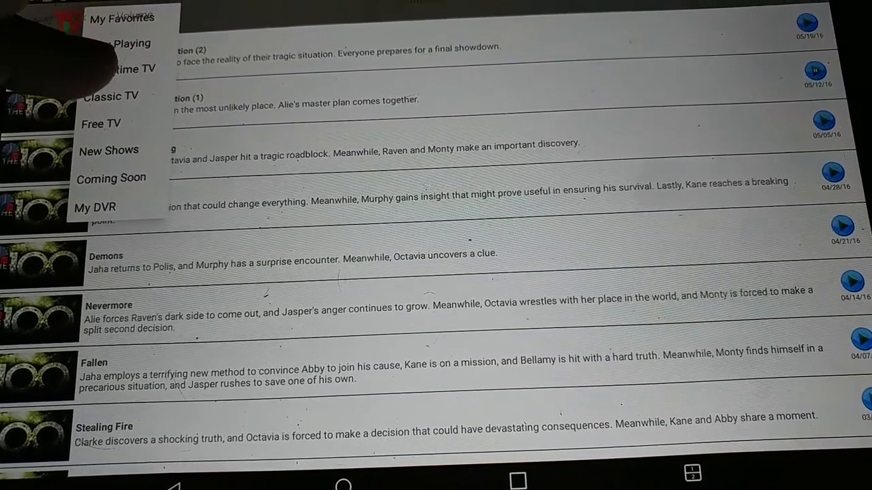
click(130, 69)
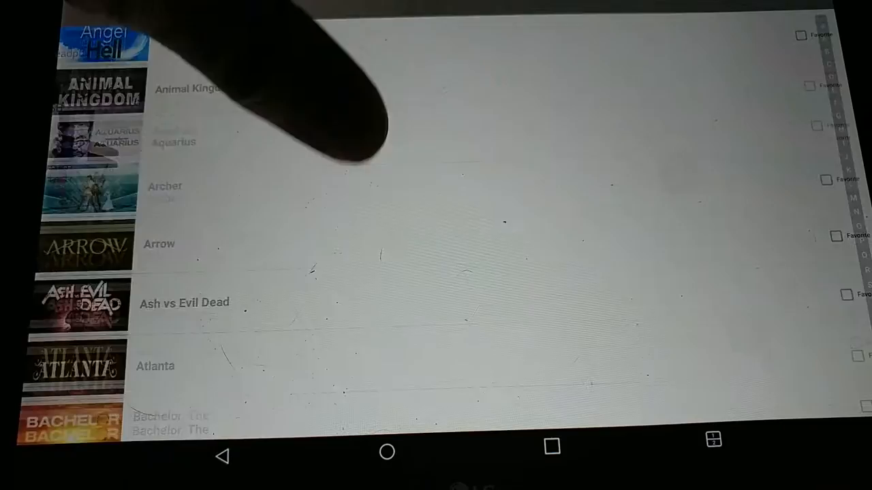
Step: Scroll the show catalogue past Rush Hour and Scorpion and open South Park's episodes
scroll(down, 3)
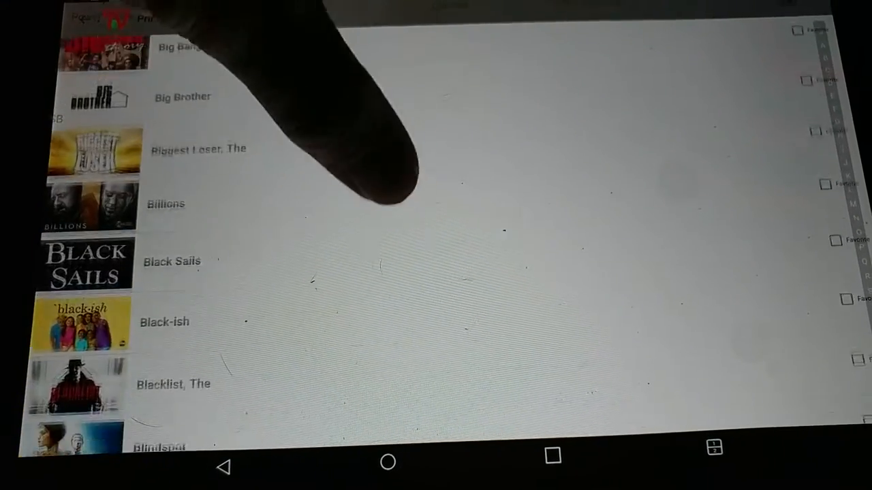
scroll(down, 3)
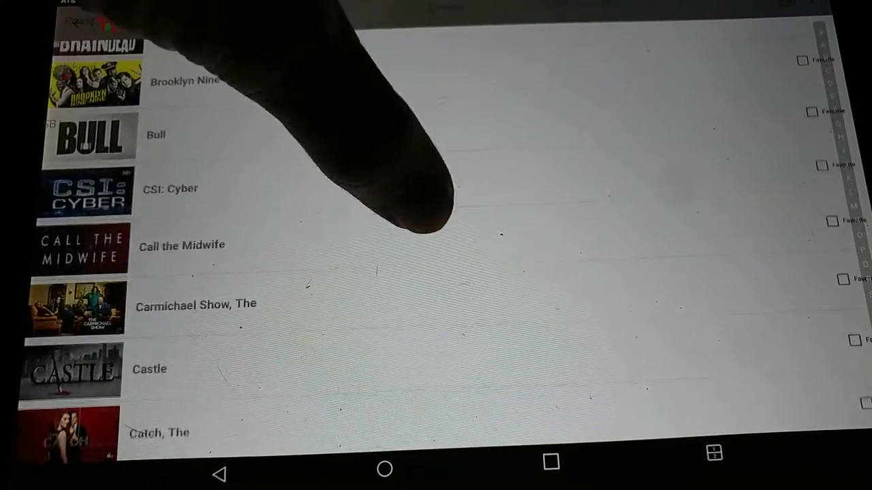
scroll(down, 3)
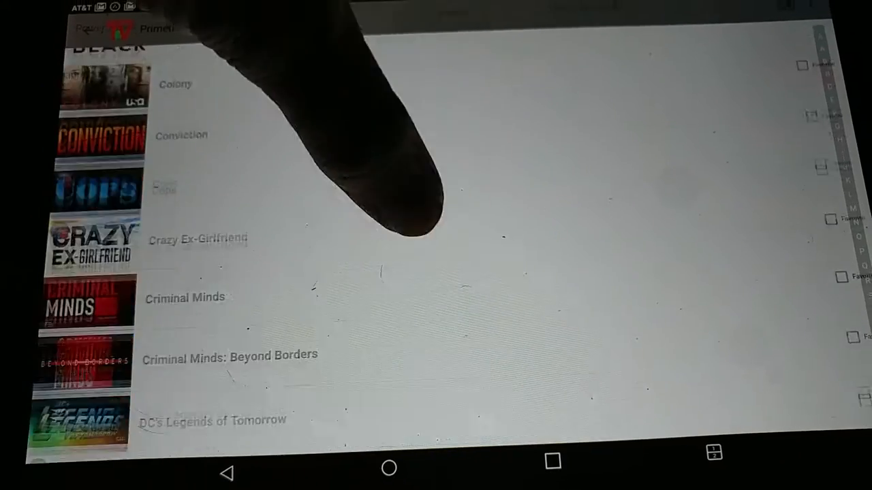
scroll(down, 3)
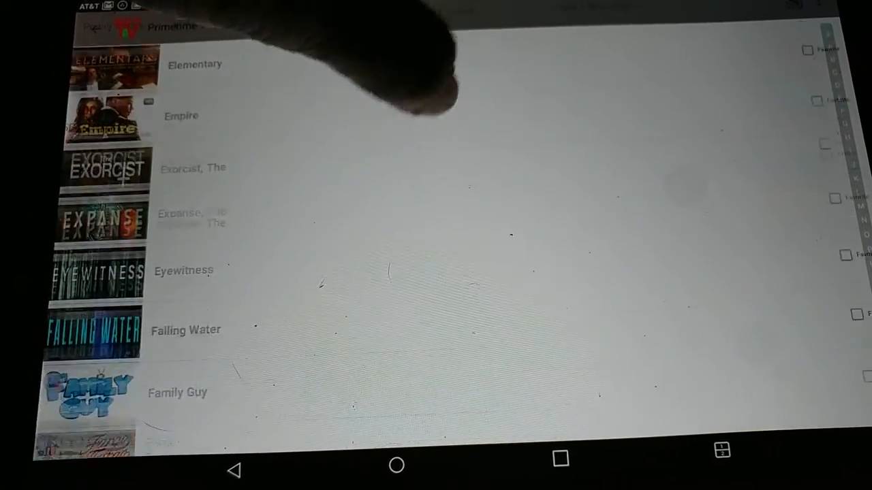
scroll(down, 3)
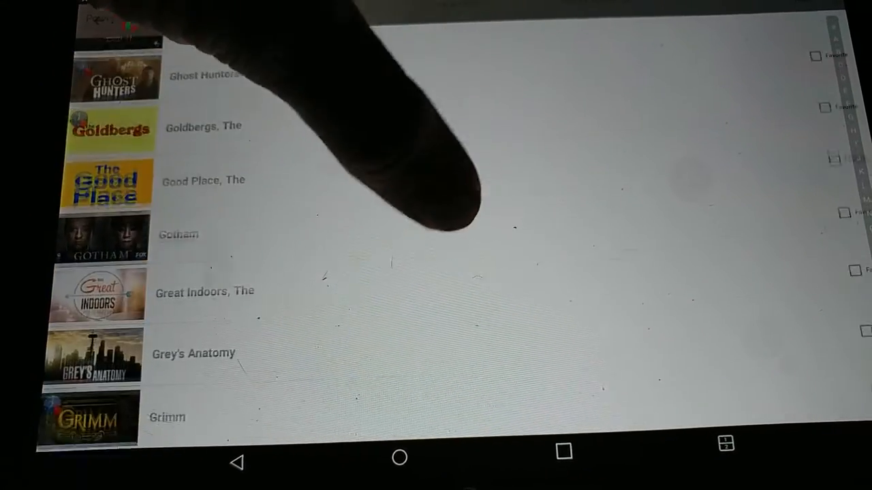
scroll(down, 3)
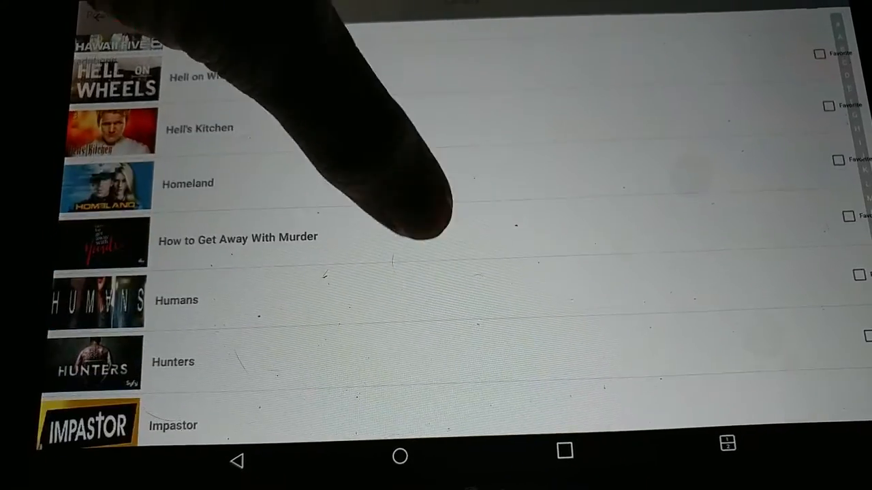
scroll(down, 3)
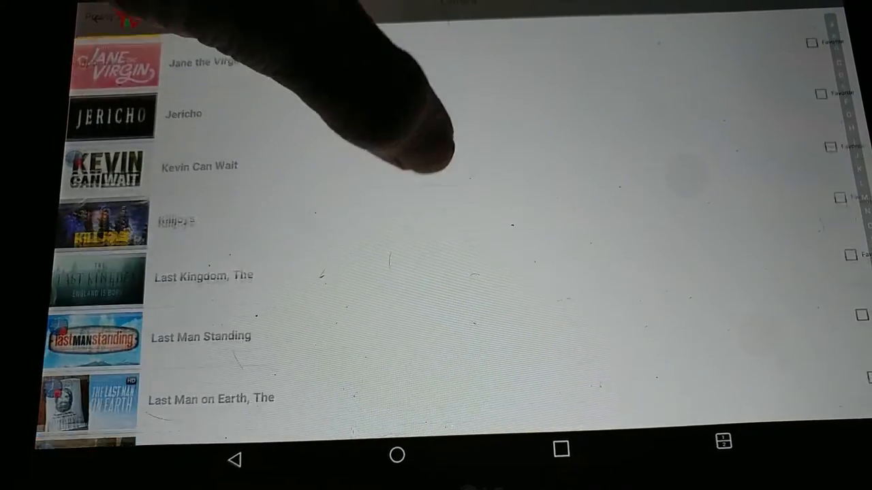
scroll(down, 3)
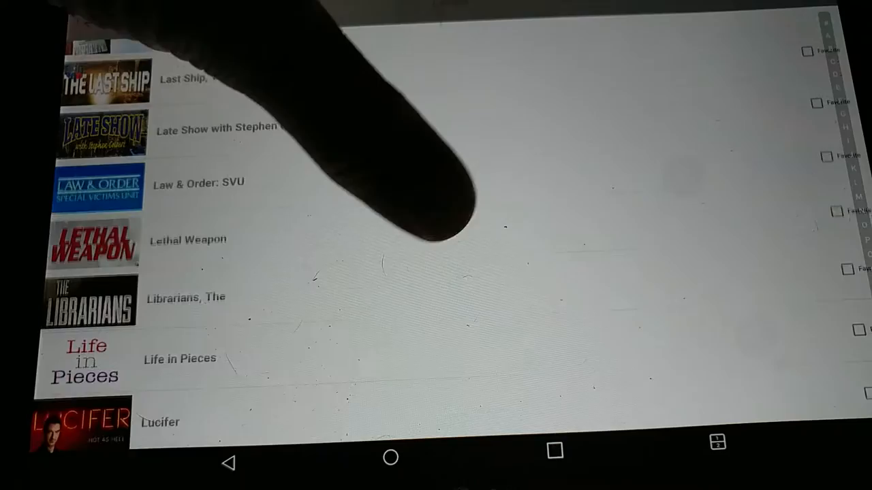
scroll(down, 3)
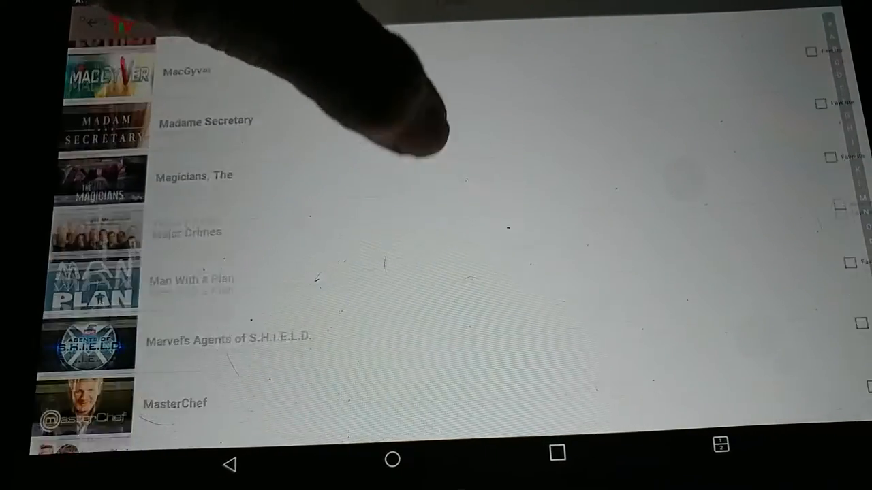
scroll(down, 3)
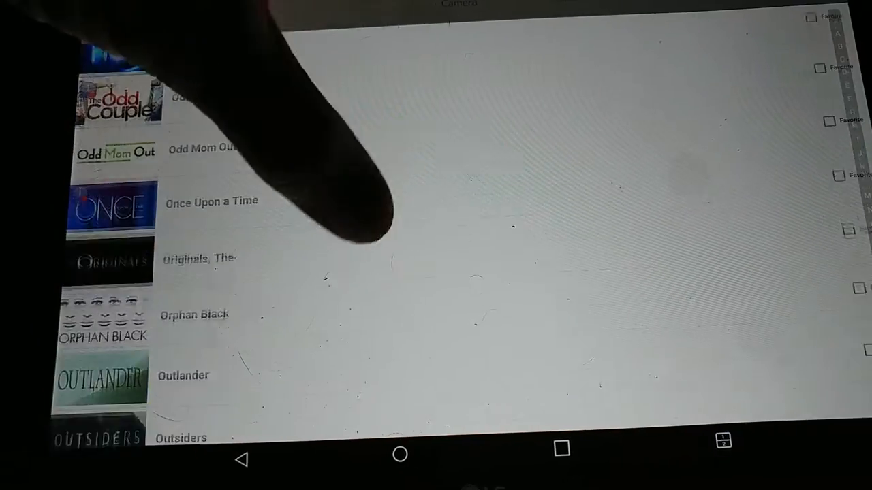
scroll(down, 3)
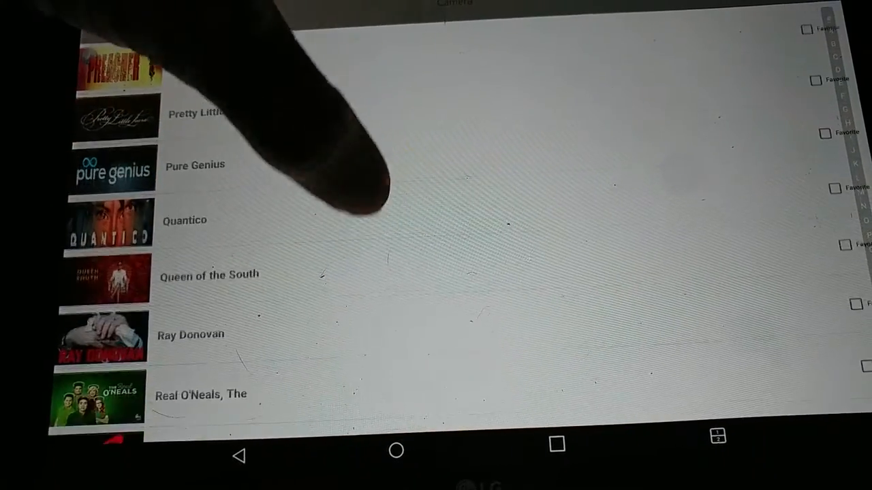
scroll(down, 3)
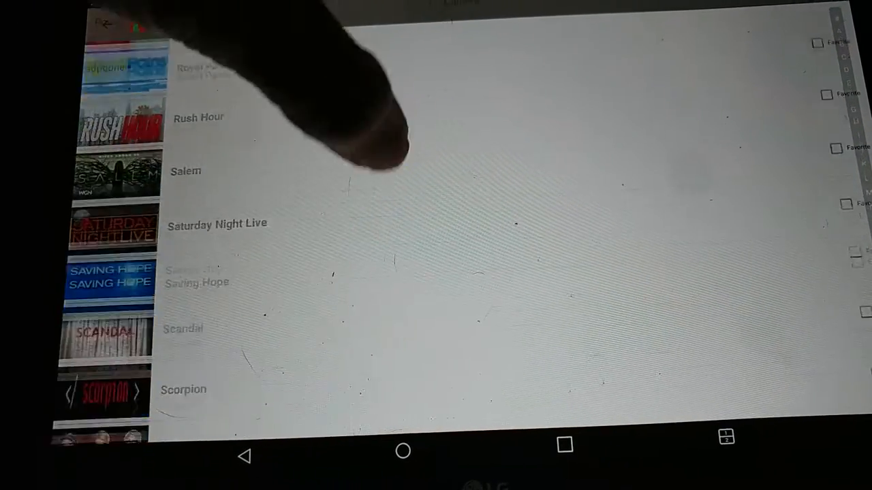
scroll(down, 3)
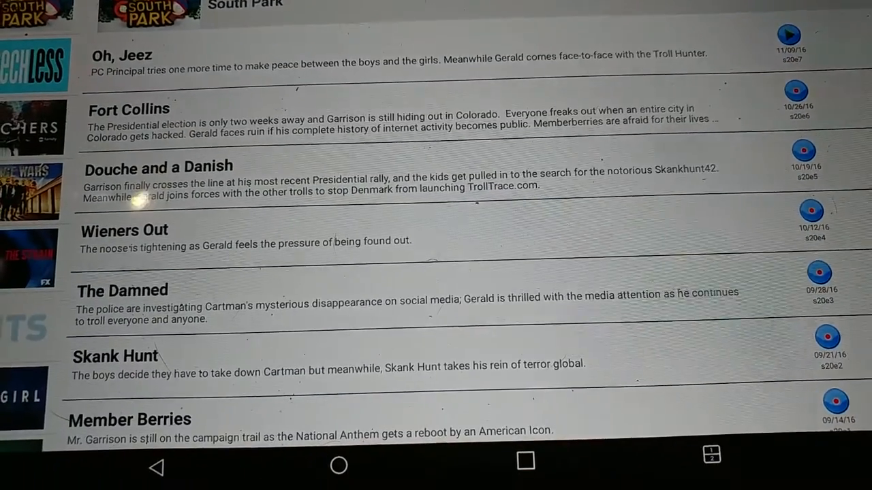
Step: Browse South Park seasons 20 to 1 and back, then select 'Douche and a Danish'
scroll(down, 3)
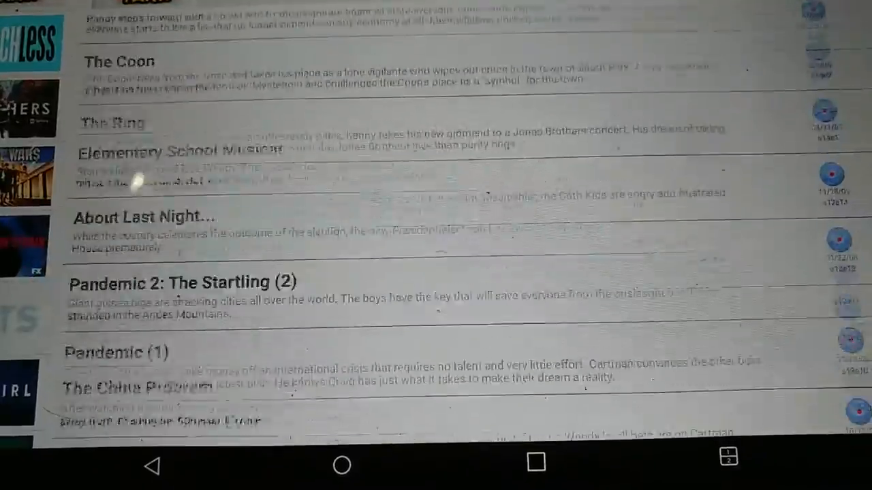
scroll(up, 3)
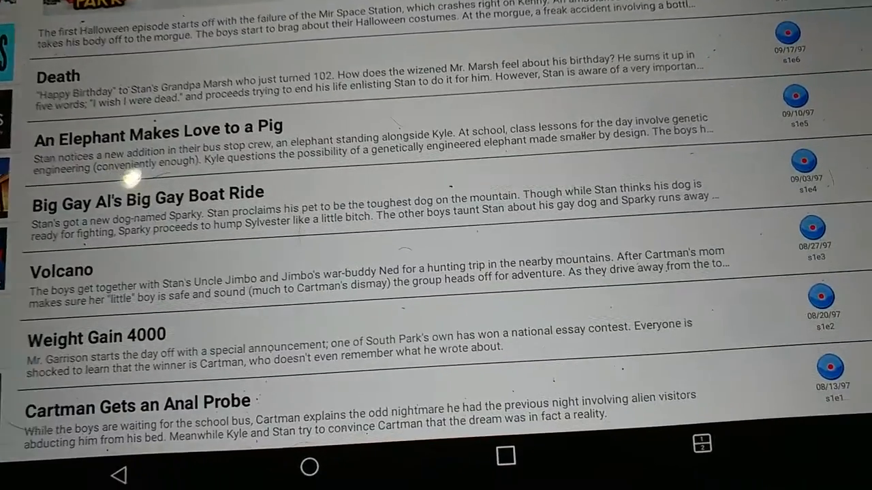
scroll(down, 3)
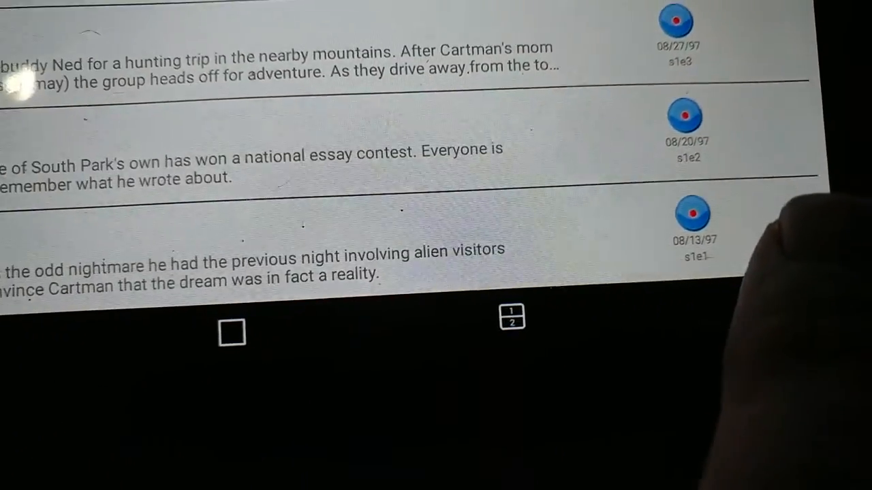
scroll(up, 3)
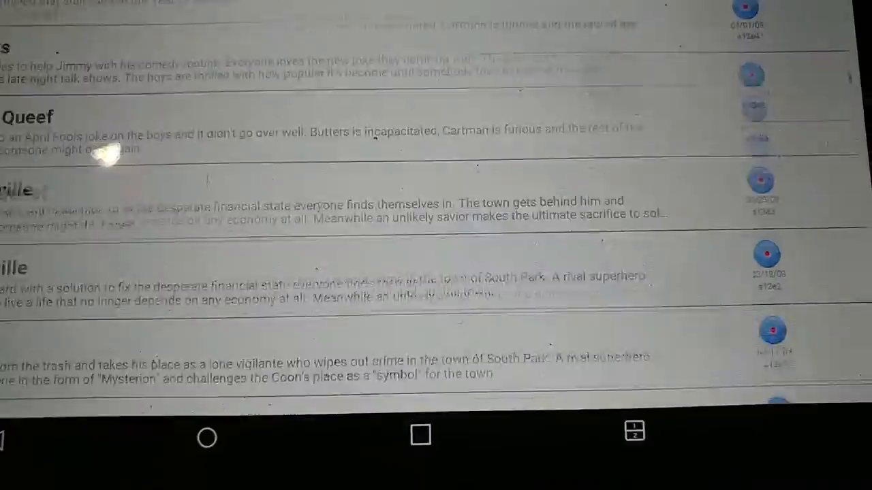
scroll(up, 3)
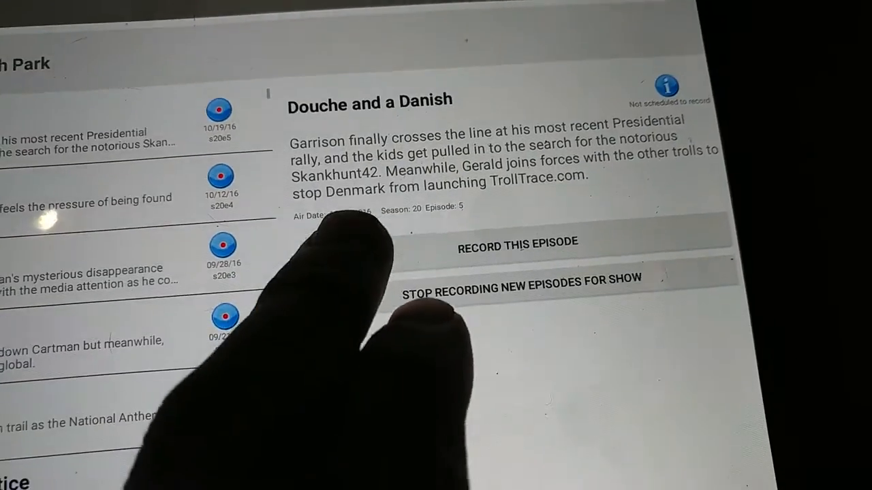
Step: Return to the Primetime TV list at the S titles and open the overflow menu
click(518, 241)
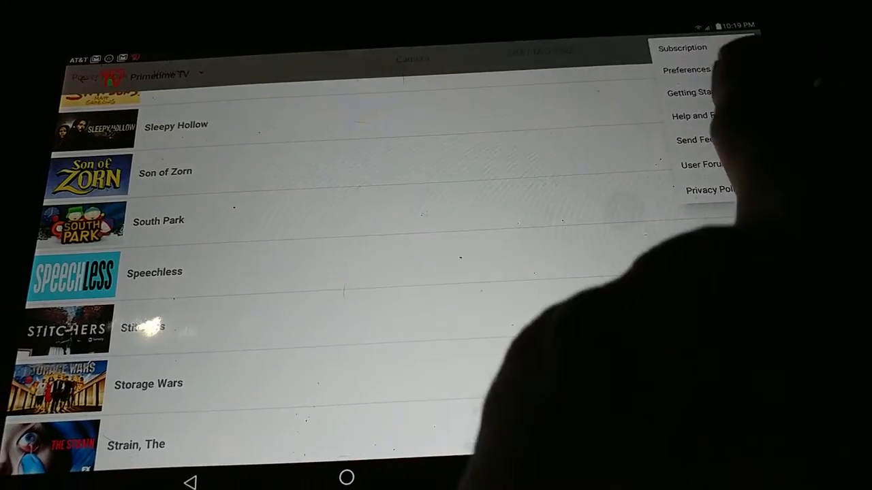
Step: Review the player, caster and Wi-Fi-only download preferences, then return to the catalogue
click(687, 69)
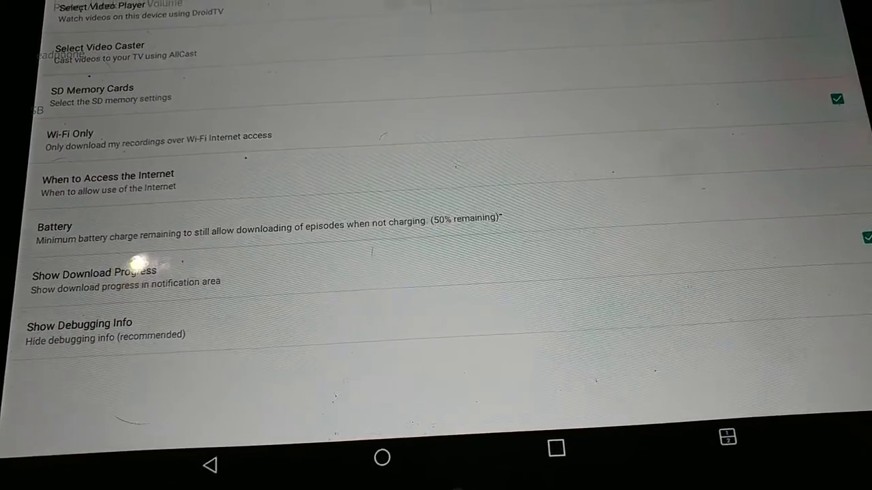
click(98, 46)
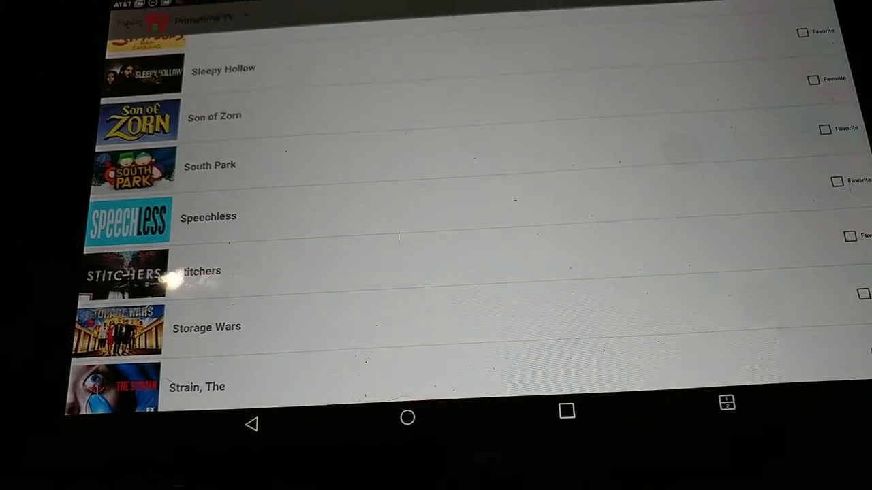
Step: Switch to Now Playing and scroll to Bob's Burgers episodes like Teen-A-Witch and Flu-ouise
scroll(up, 3)
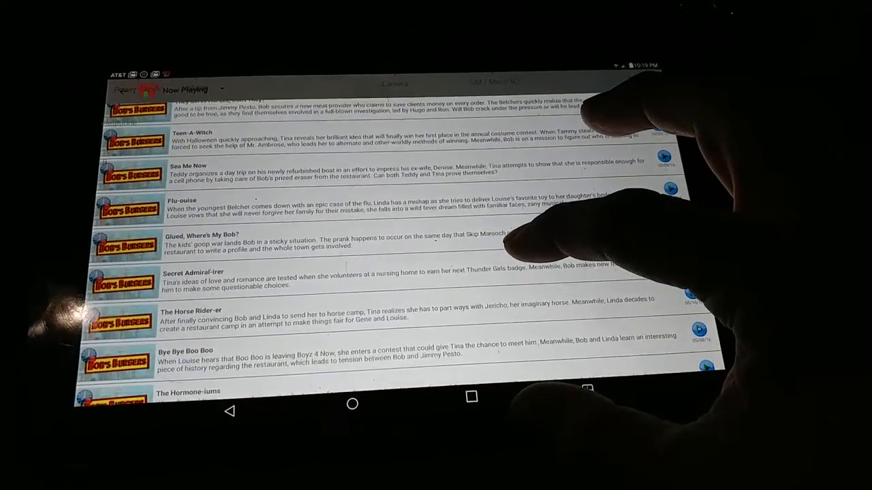
scroll(down, 3)
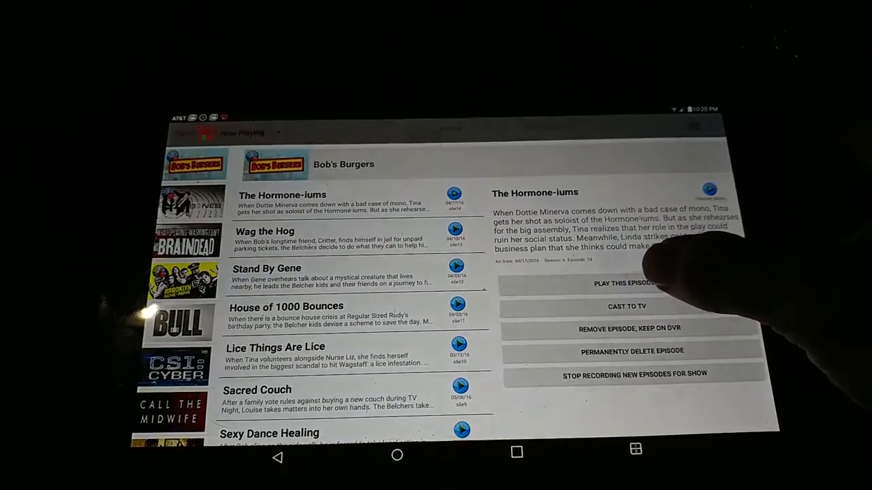
click(626, 283)
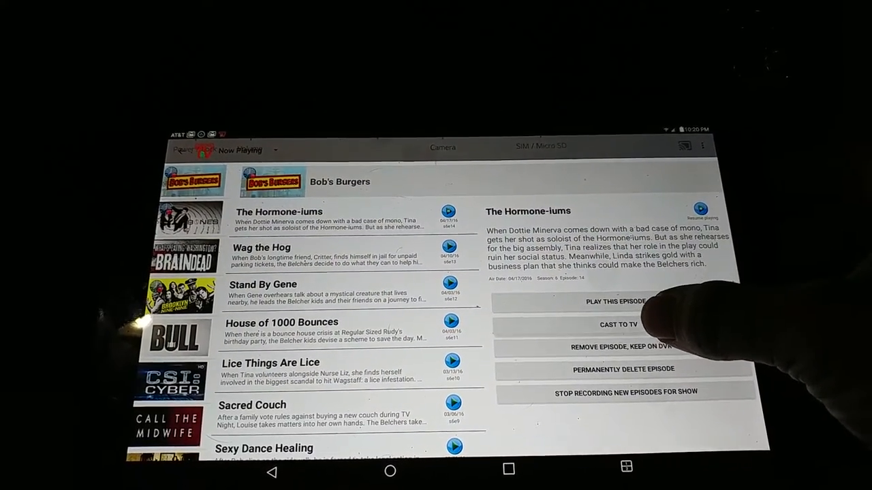
click(613, 324)
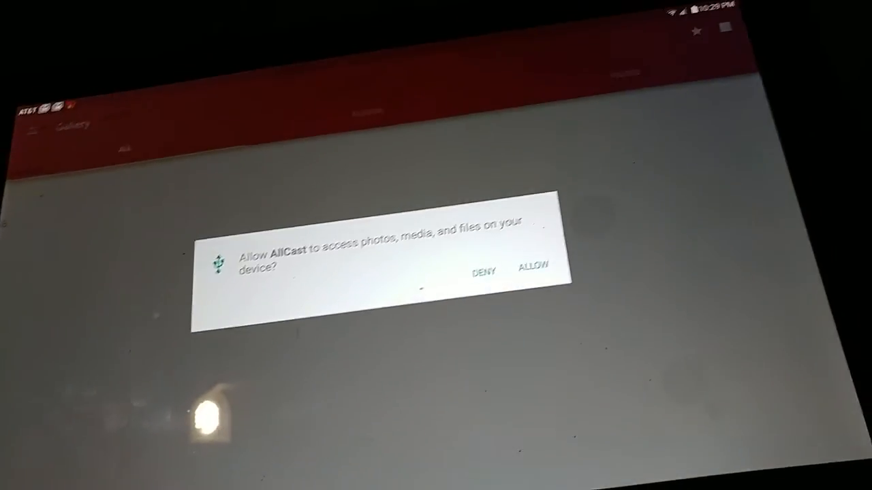
Step: Allow AllCast media access and scroll the gallery of South Park, Survivor and Family Guy videos
click(534, 265)
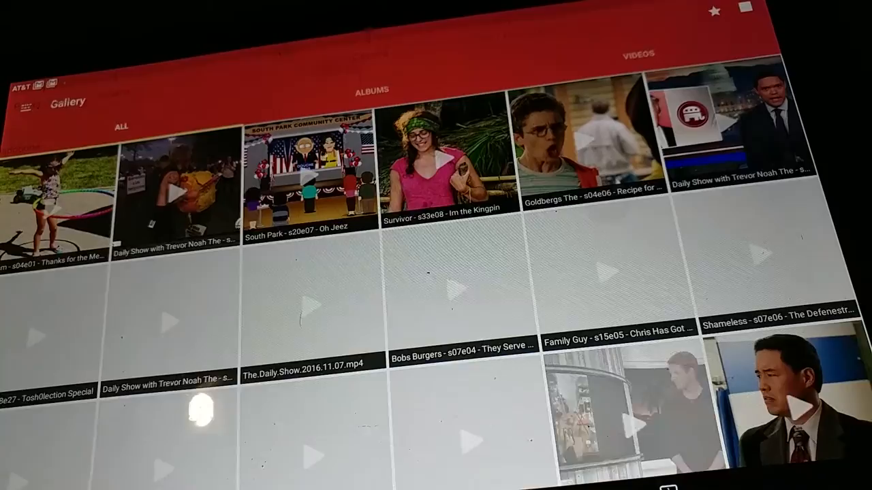
scroll(down, 3)
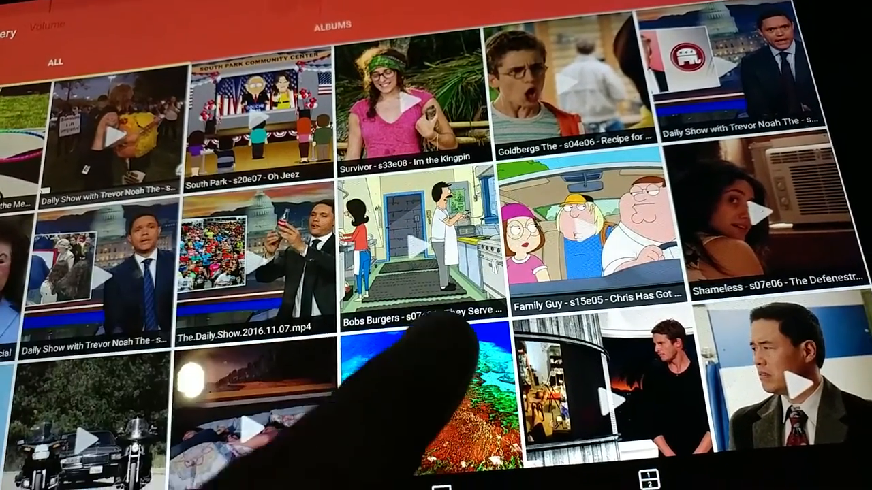
Step: Play the Bob's Burgers gallery episode full screen to cast it to the TV
click(413, 245)
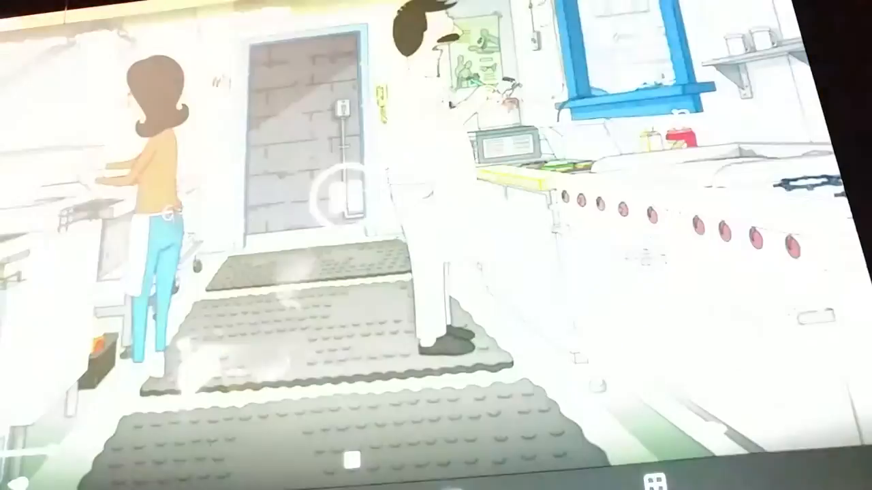